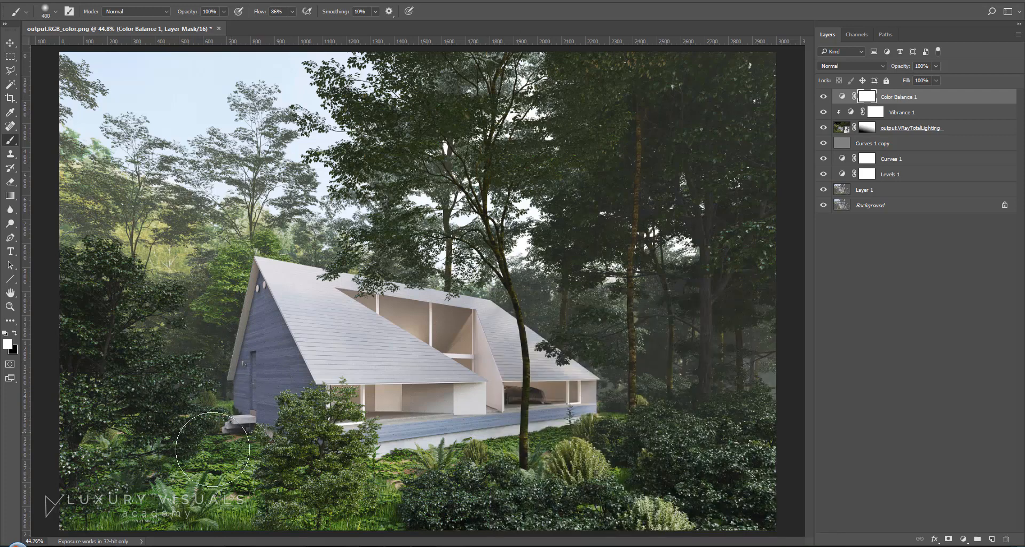
{"action": "mouse_move", "coordinate": [108, 407]}
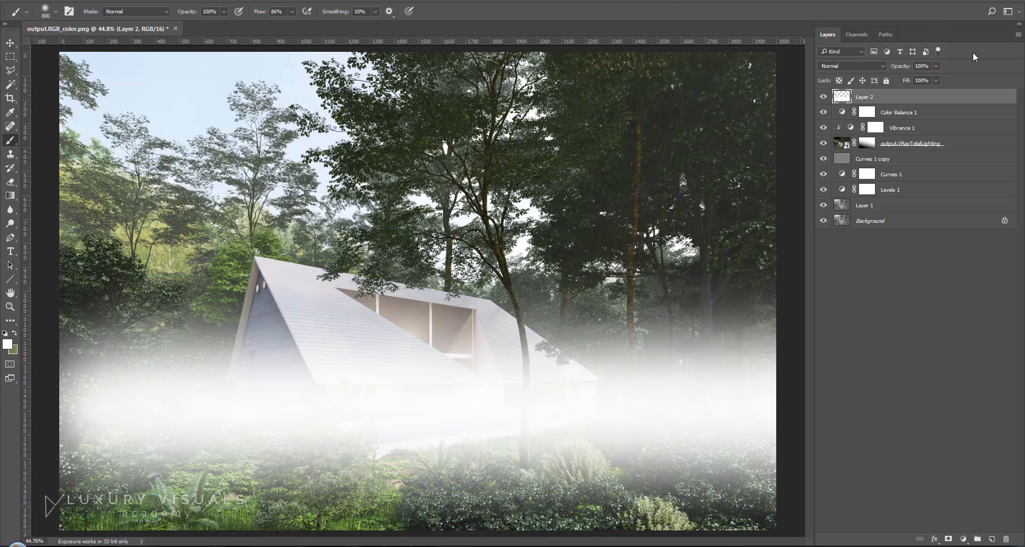
{"action": "mouse_move", "coordinate": [866, 66]}
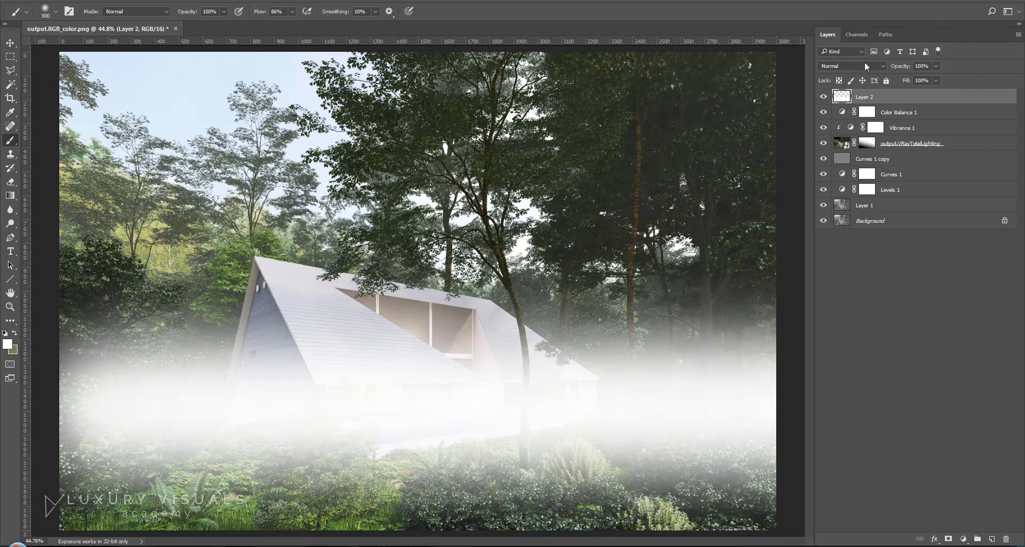
Set the white mist layer's blend mode to Screen and its opacity to 25%.
{"action": "left_click", "coordinate": [850, 65]}
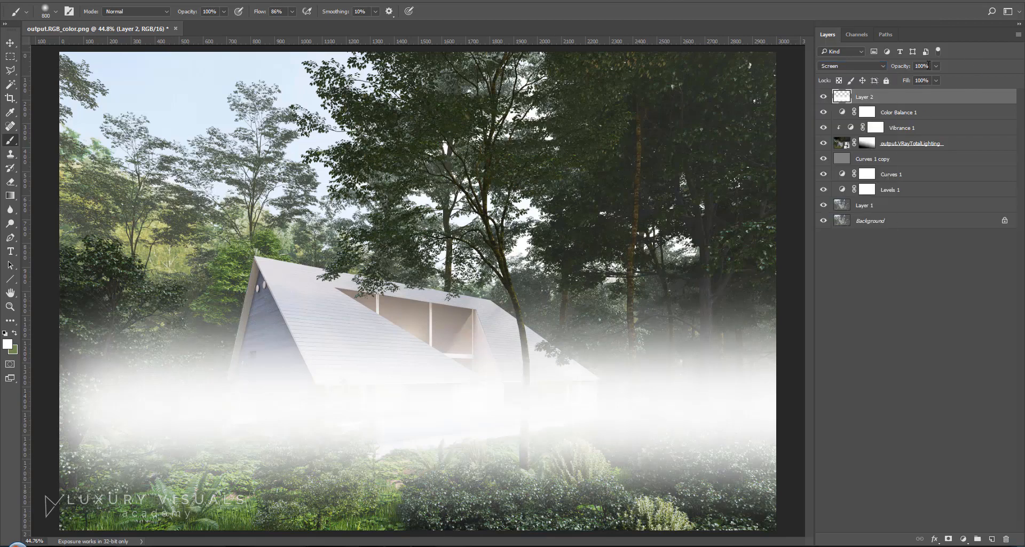
{"action": "left_click", "coordinate": [922, 65]}
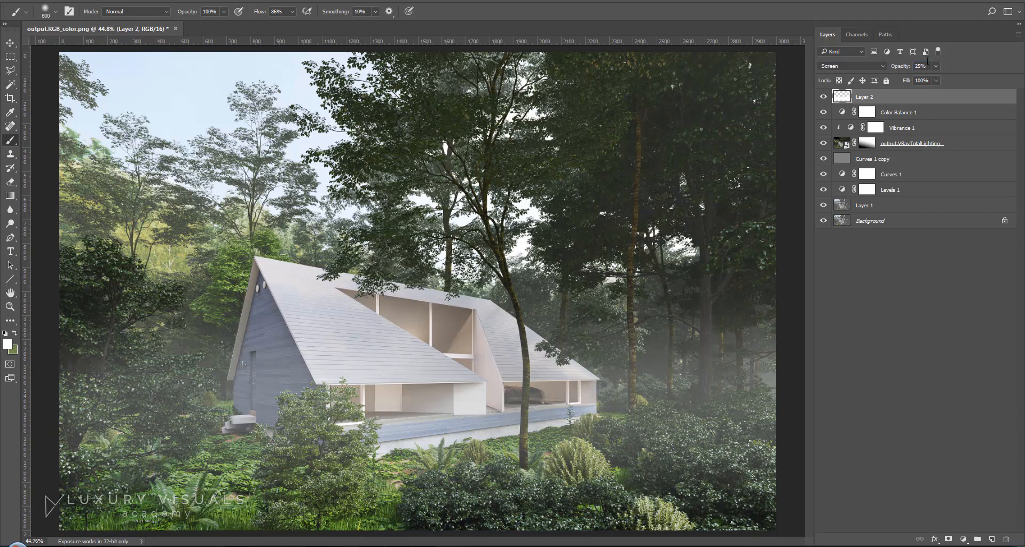
{"action": "mouse_move", "coordinate": [981, 531]}
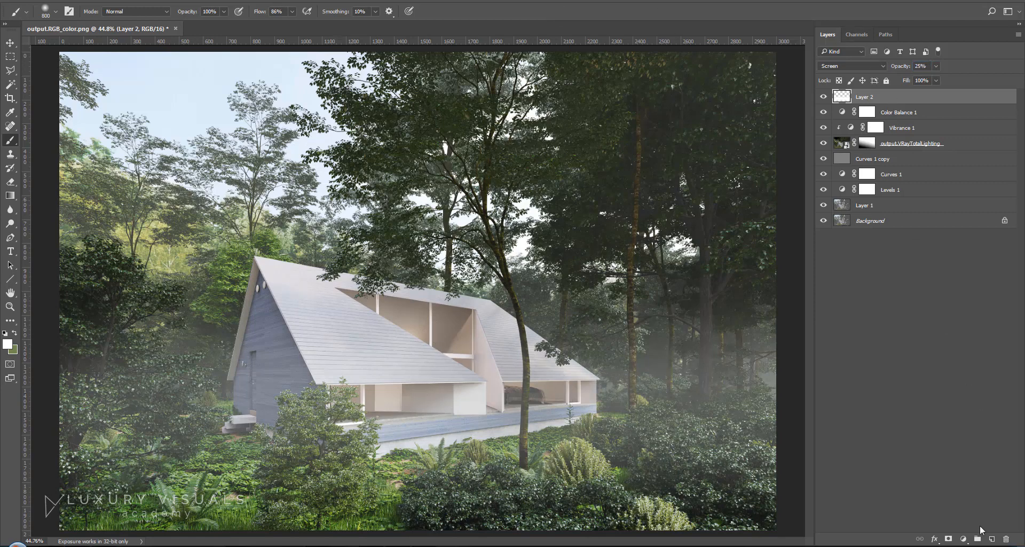
Add an empty layer above the mist and fill it with rendered grey Clouds.
{"action": "left_click", "coordinate": [981, 538]}
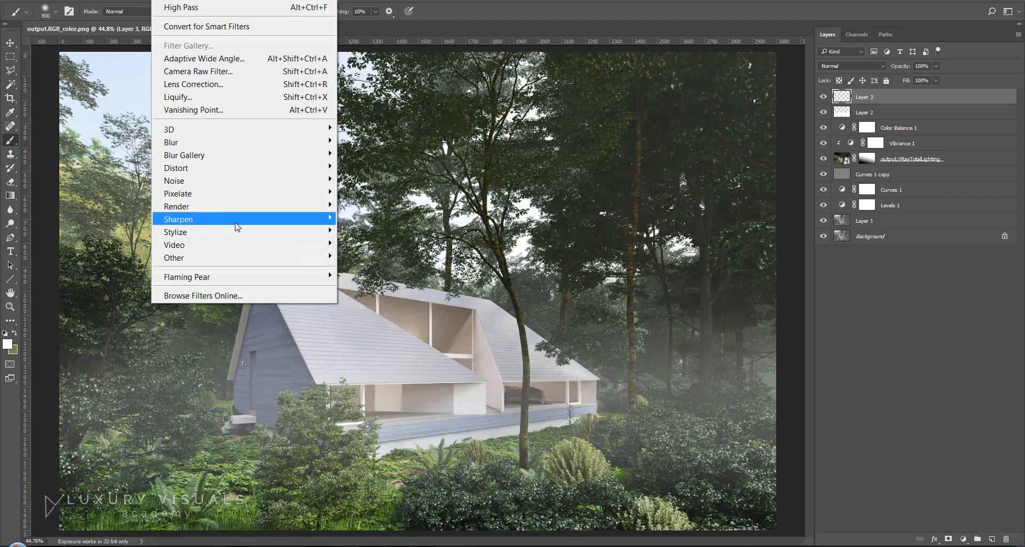
{"action": "mouse_move", "coordinate": [175, 232]}
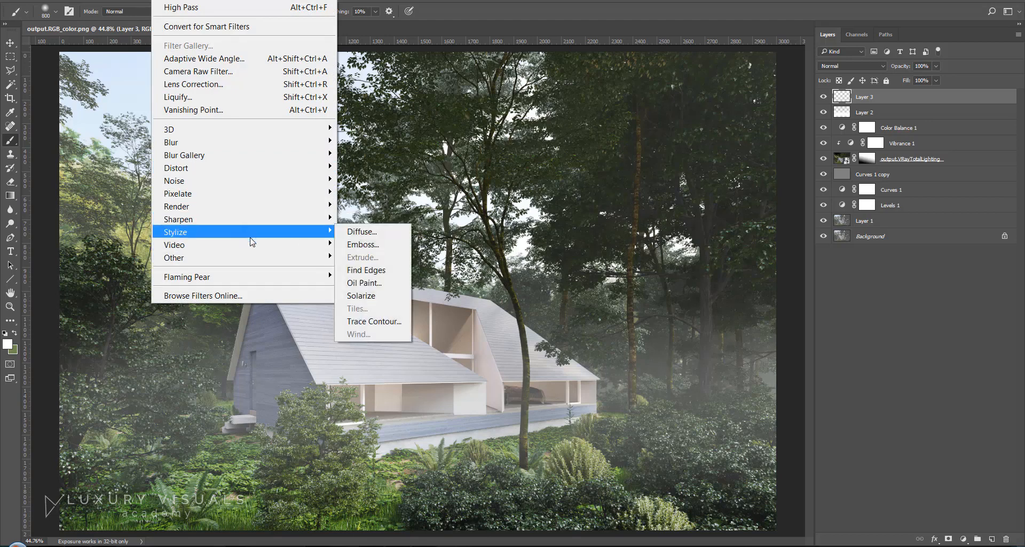
{"action": "mouse_move", "coordinate": [177, 206]}
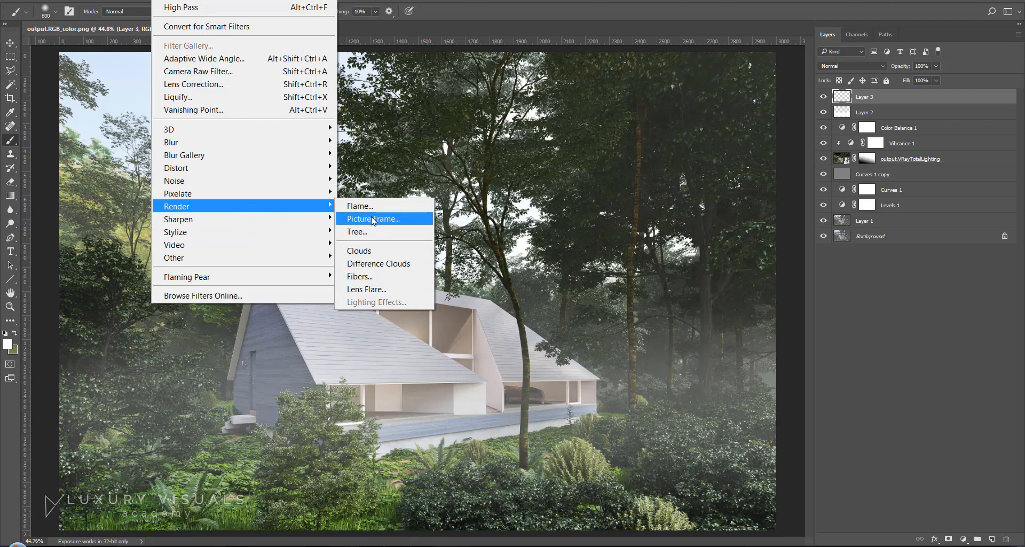
{"action": "left_click", "coordinate": [358, 251]}
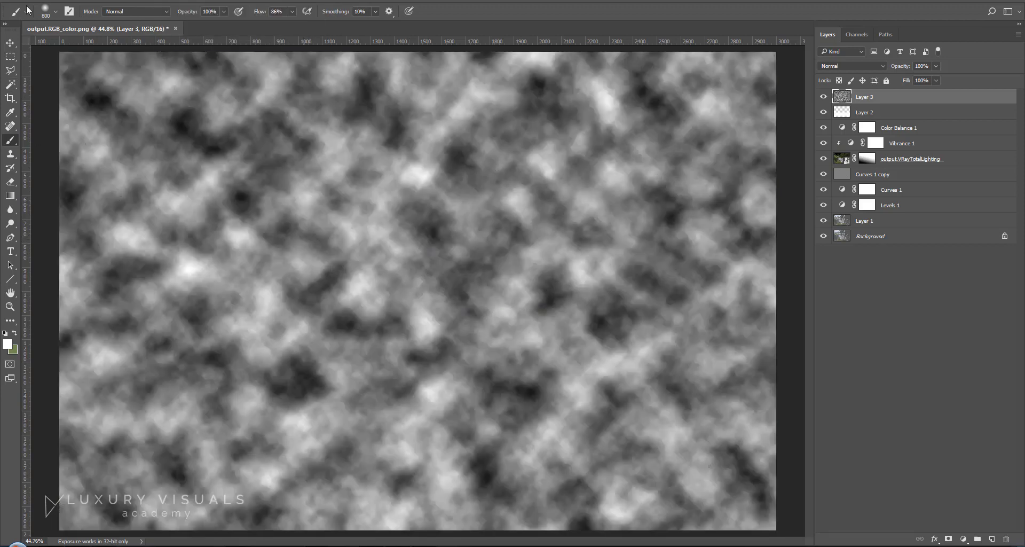
{"action": "left_click", "coordinate": [10, 42]}
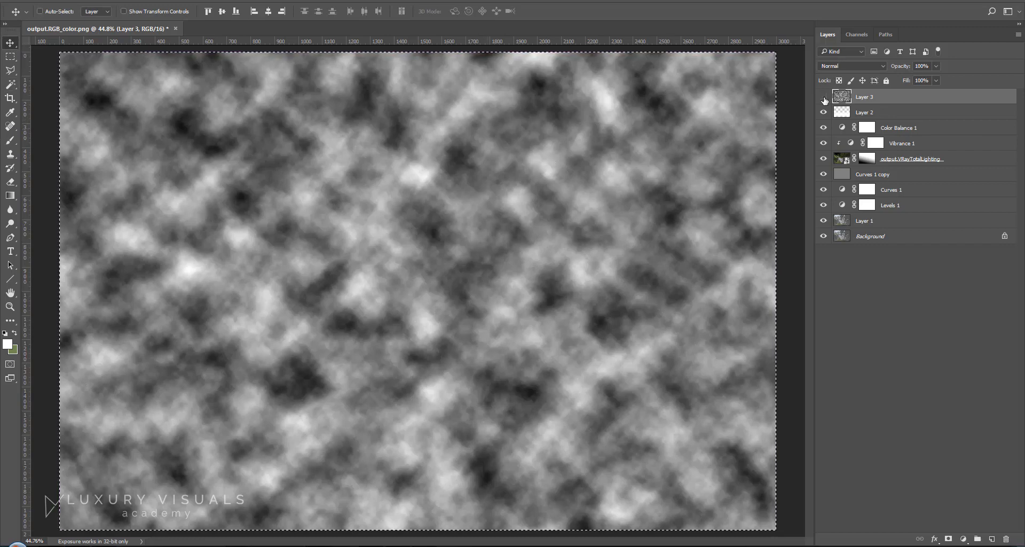
Hide the cloud layer, return to the image view, and toggle the masked mist layer.
{"action": "left_click", "coordinate": [823, 96]}
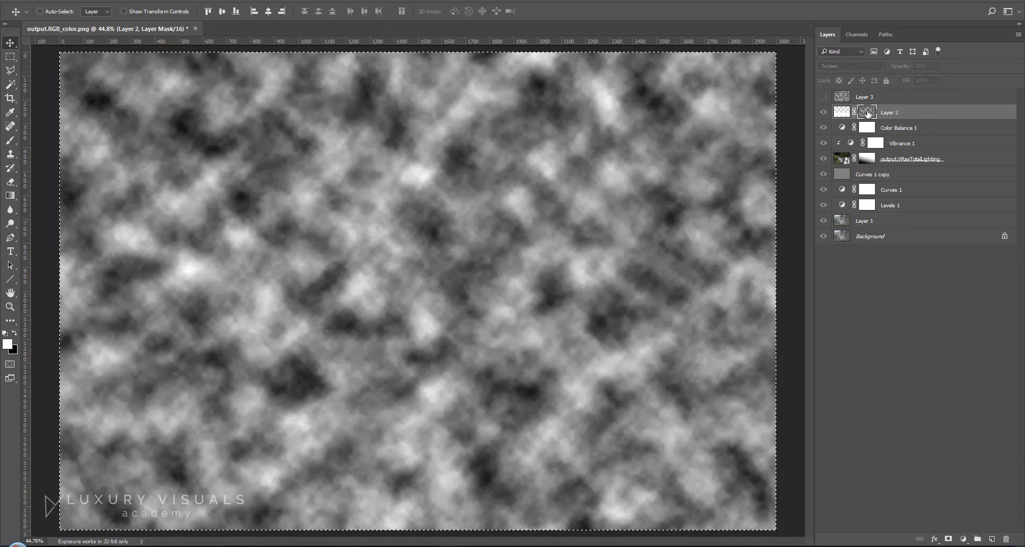
{"action": "left_click", "coordinate": [823, 112]}
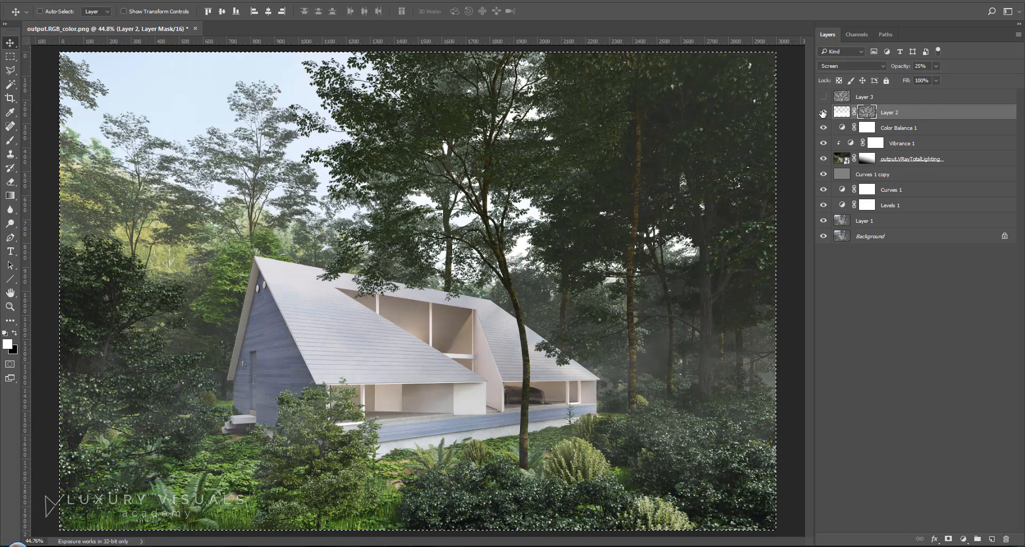
{"action": "left_click", "coordinate": [823, 113]}
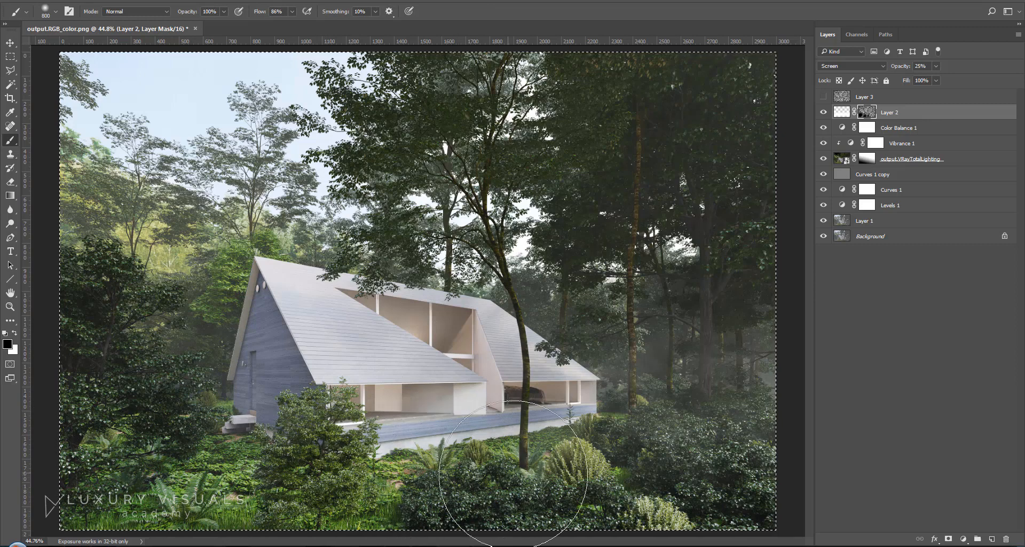
{"action": "mouse_move", "coordinate": [595, 325]}
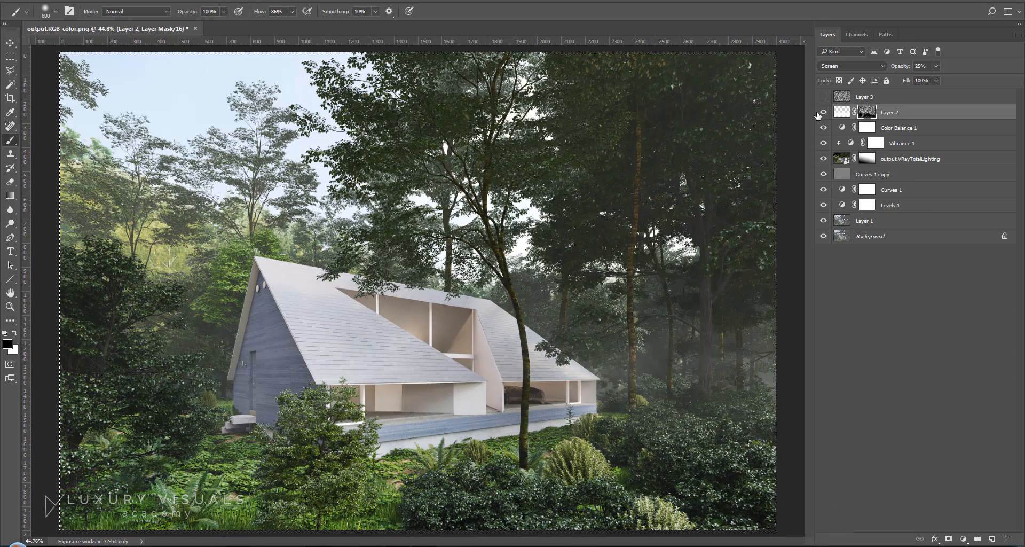
Hide and re-show the mist layer to compare the painted-back mask.
{"action": "left_click", "coordinate": [824, 111]}
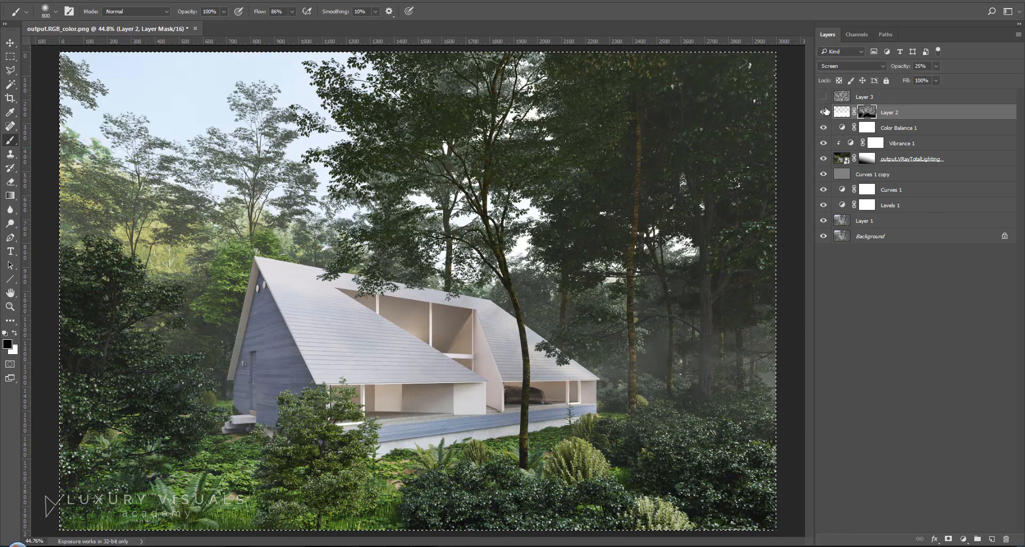
{"action": "left_click", "coordinate": [823, 111]}
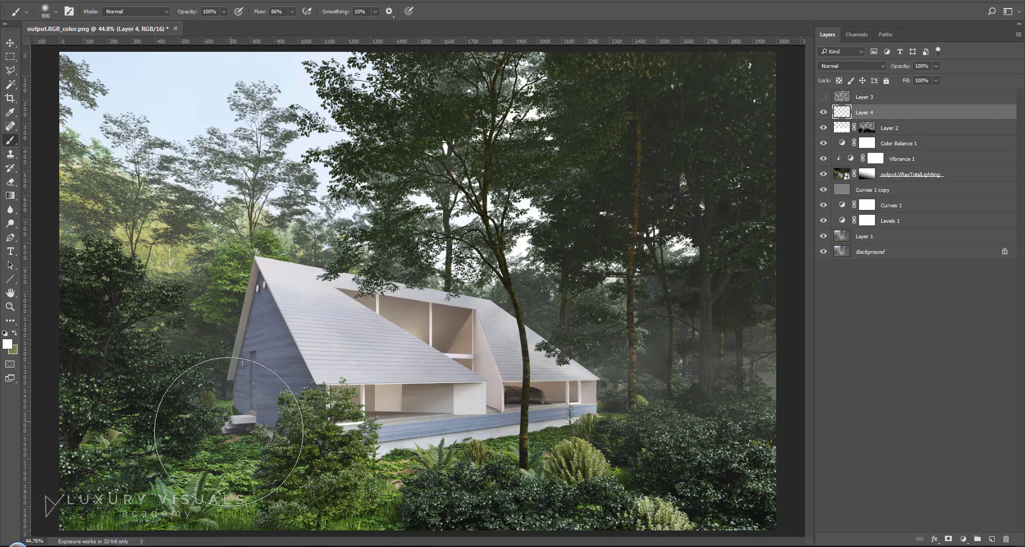
Dab soft white mist near the lower-left shrubs, the house and right-hand trees.
{"action": "left_click", "coordinate": [238, 448]}
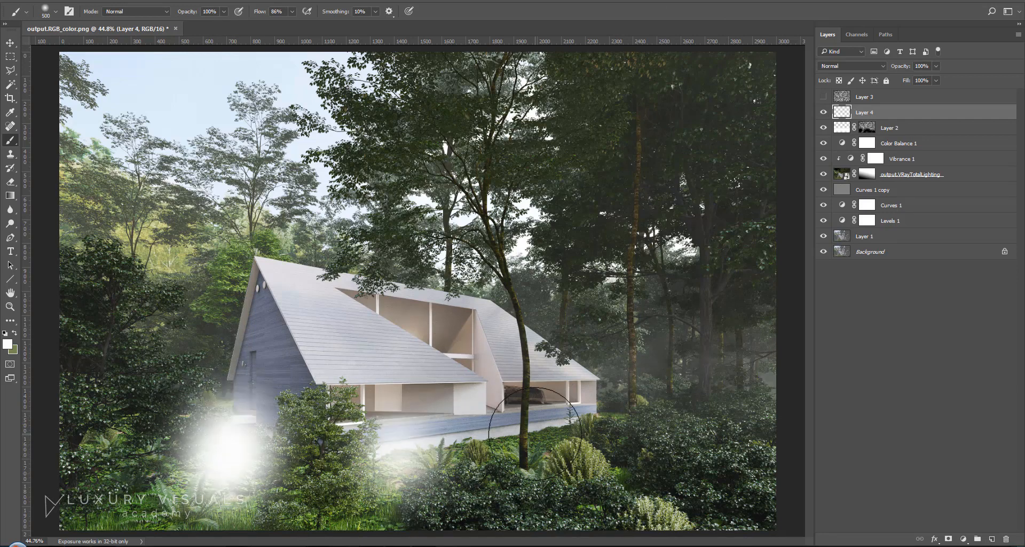
{"action": "left_click_drag", "start_coordinate": [536, 412], "coordinate": [634, 457]}
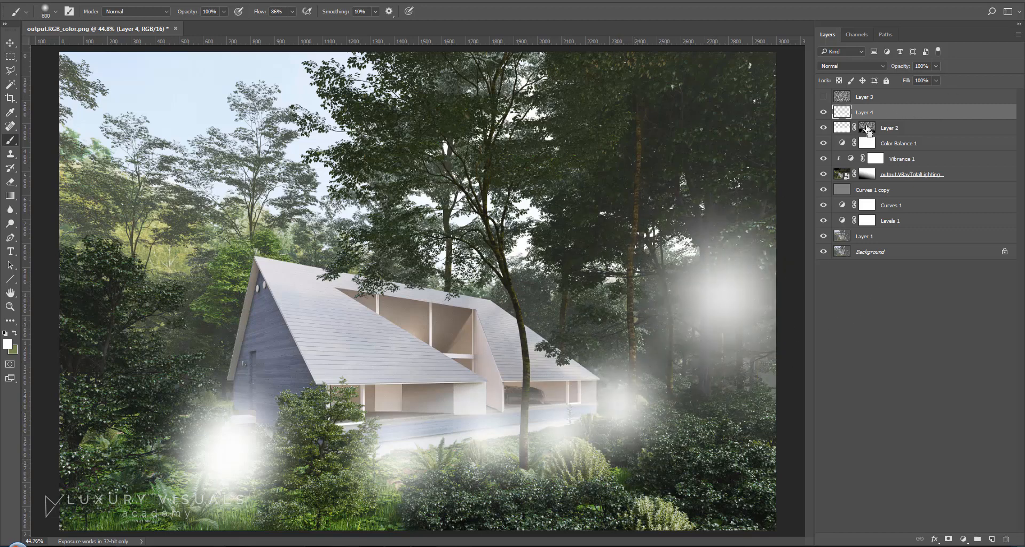
Copy the cloud mask onto the new mist-patch layer and pick its blend mode.
{"action": "left_click", "coordinate": [843, 112]}
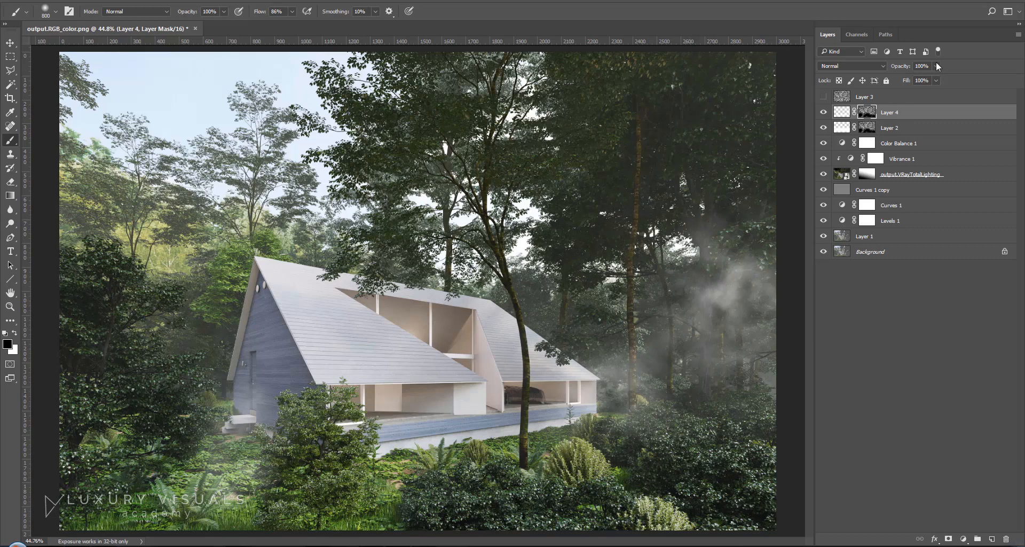
{"action": "left_click", "coordinate": [850, 65]}
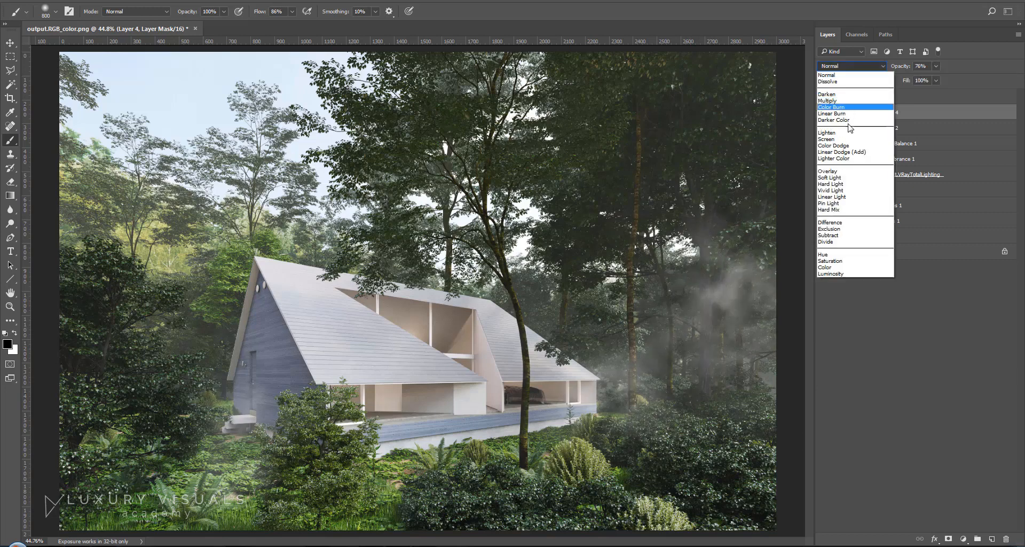